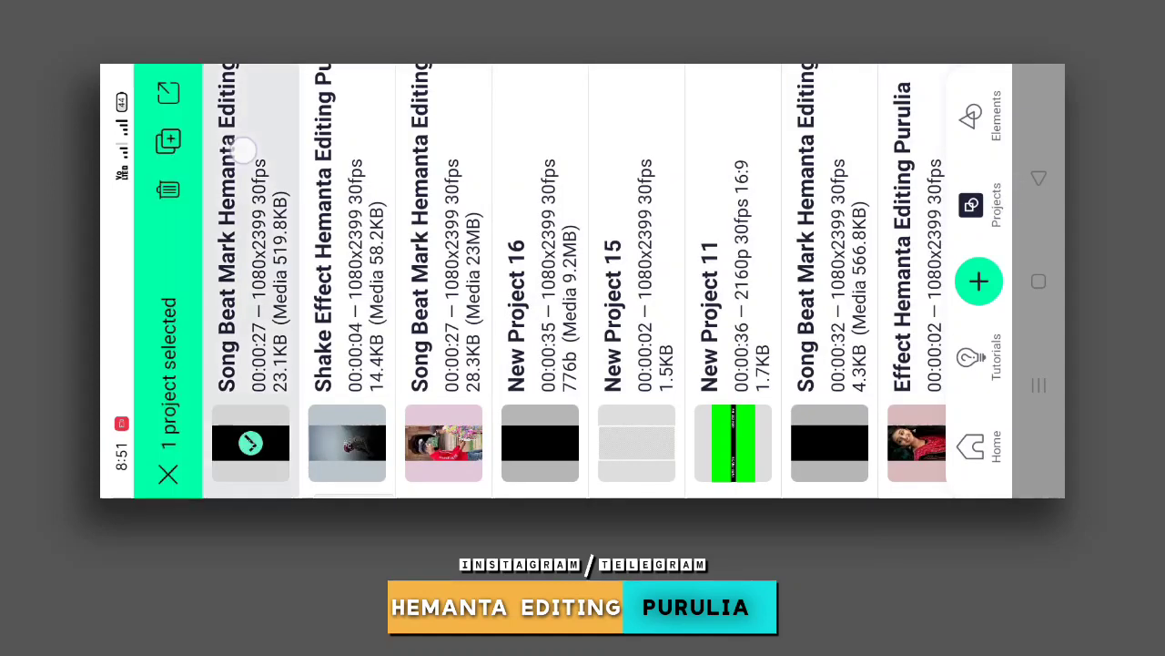
Step: Cancel project selection mode to restore the normal projects list
left_click(346, 442)
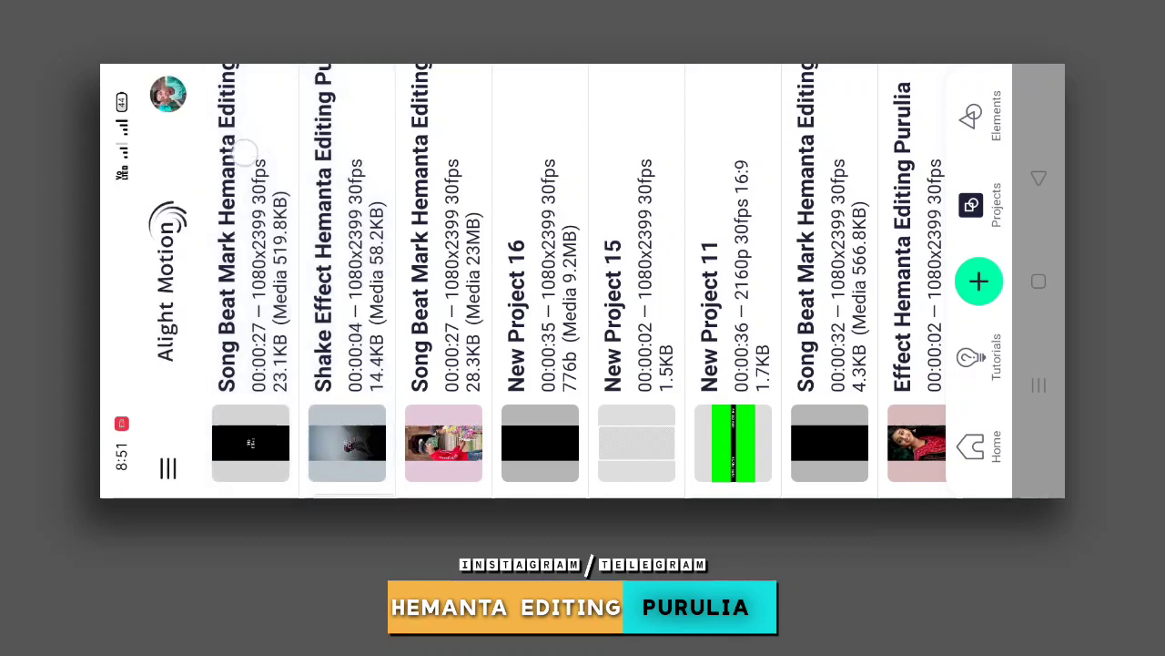
Step: Enter the Song Beat Mark project and select the couple video clip for editing
left_click(251, 442)
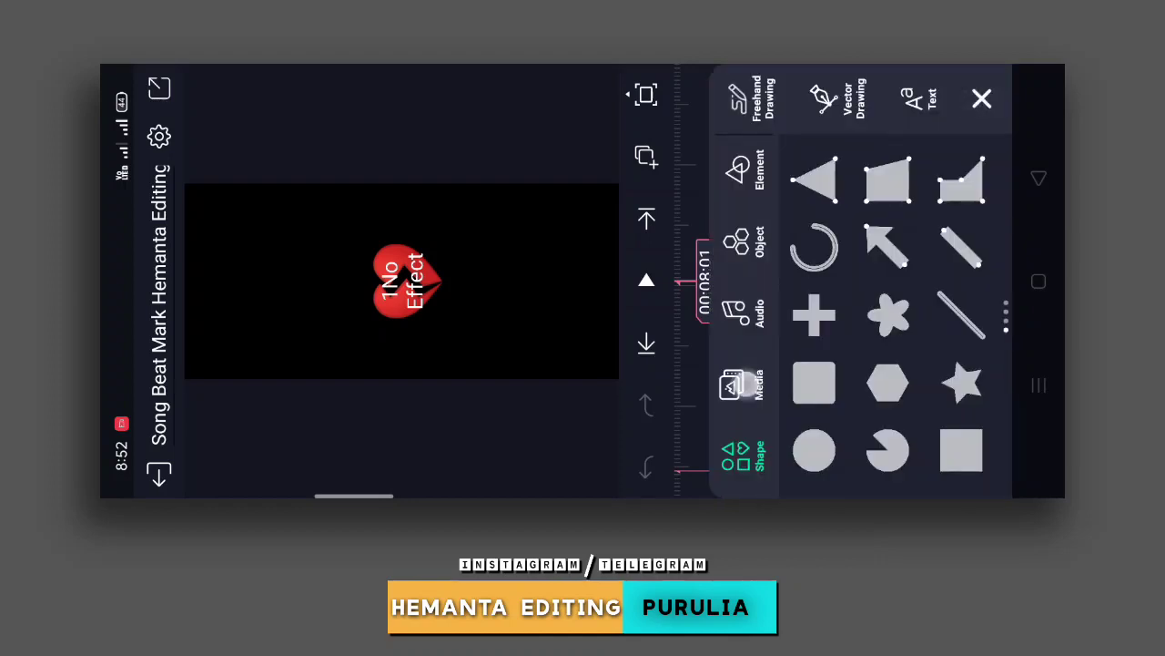
left_click(758, 382)
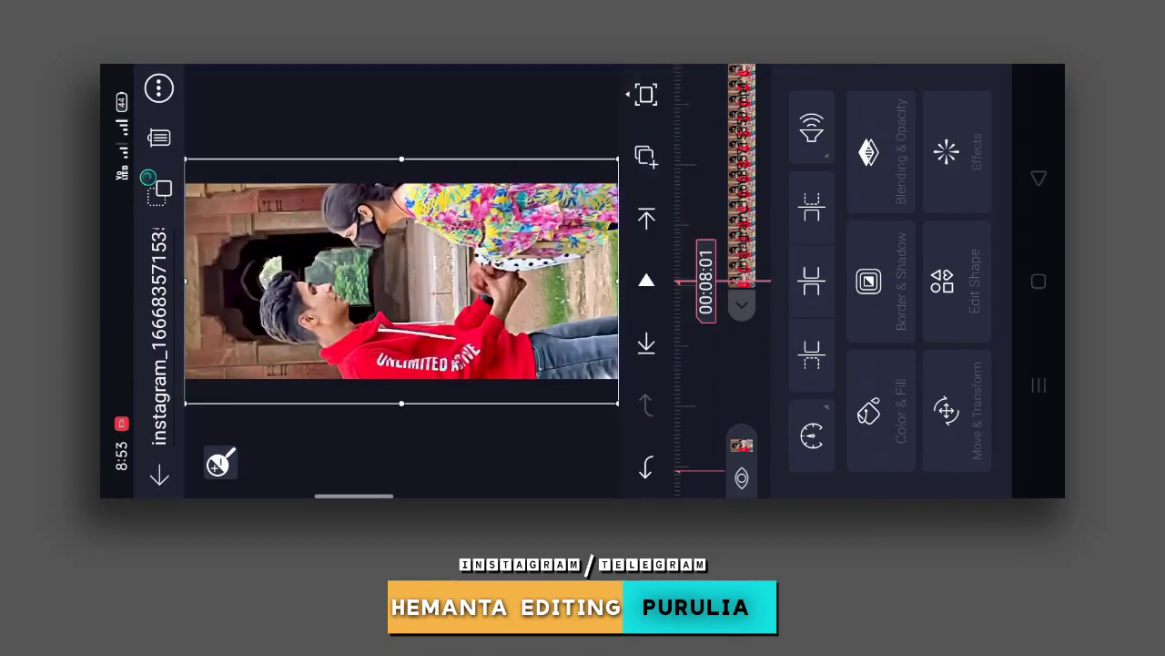
Step: Check a clip adjustment, back out and deselect the clip to show the full layer timeline
left_click(812, 128)
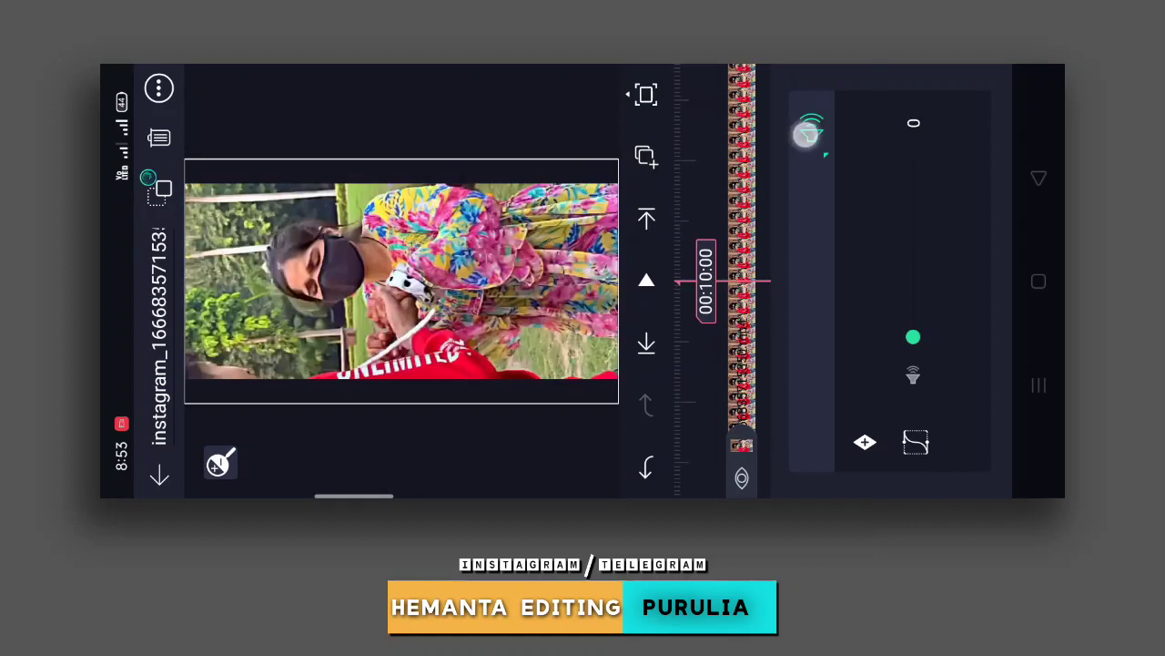
left_click(914, 443)
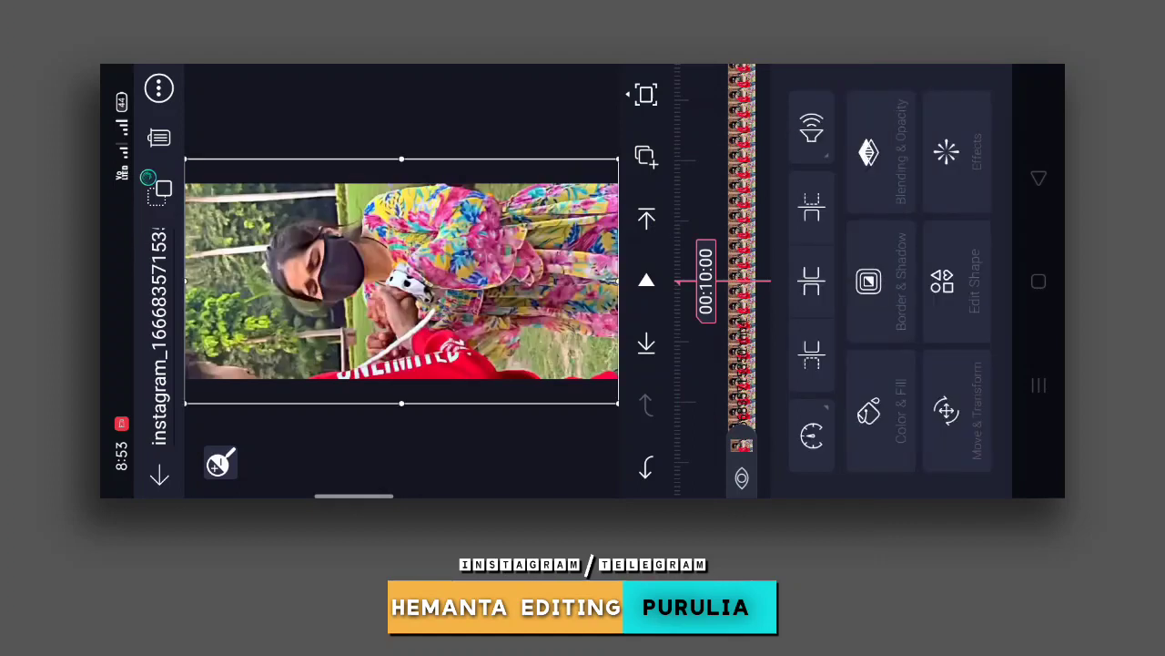
left_click(810, 281)
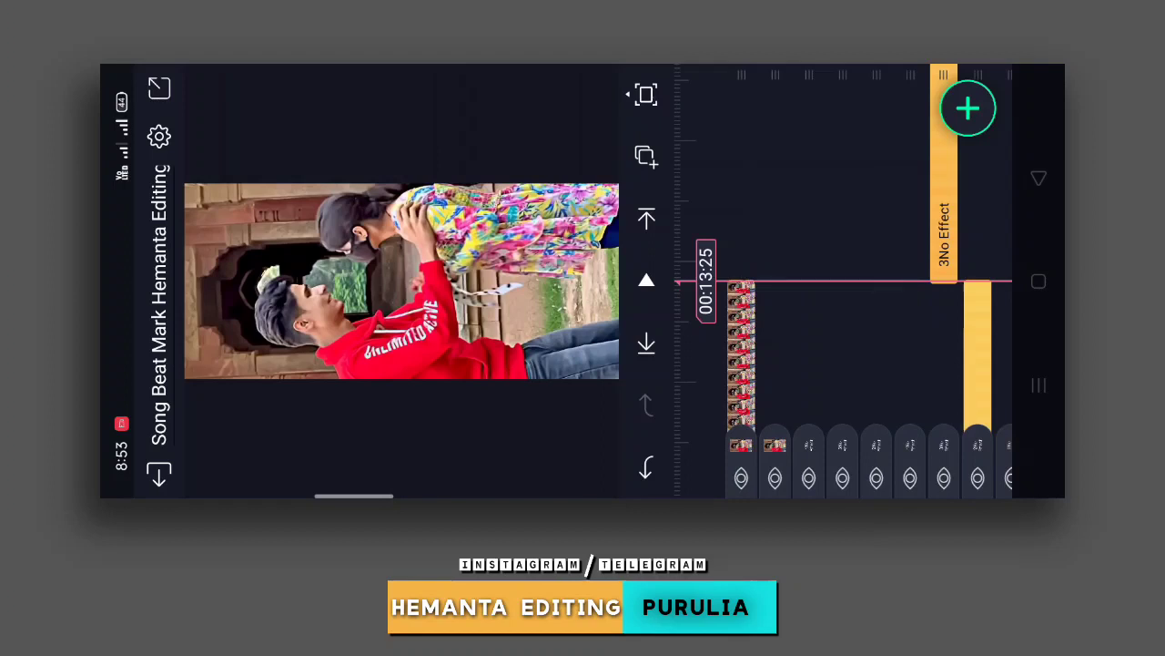
Step: Add the foggy road video from Media, then select the Group 1 lock-screen graphic layer
left_click(969, 110)
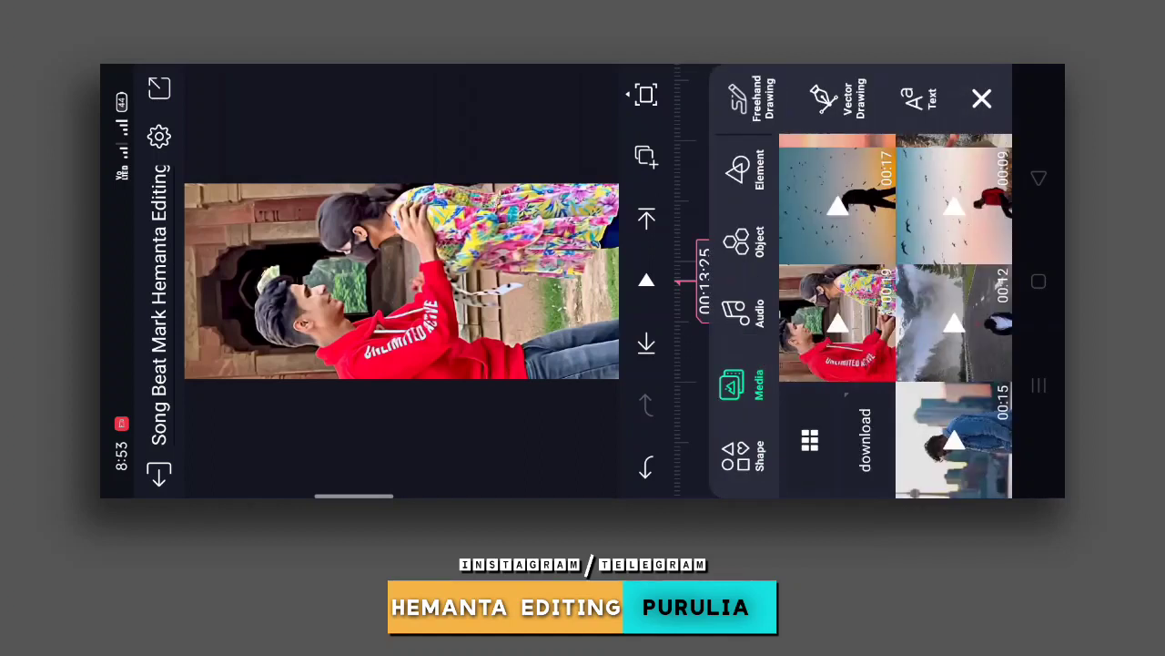
left_click(981, 99)
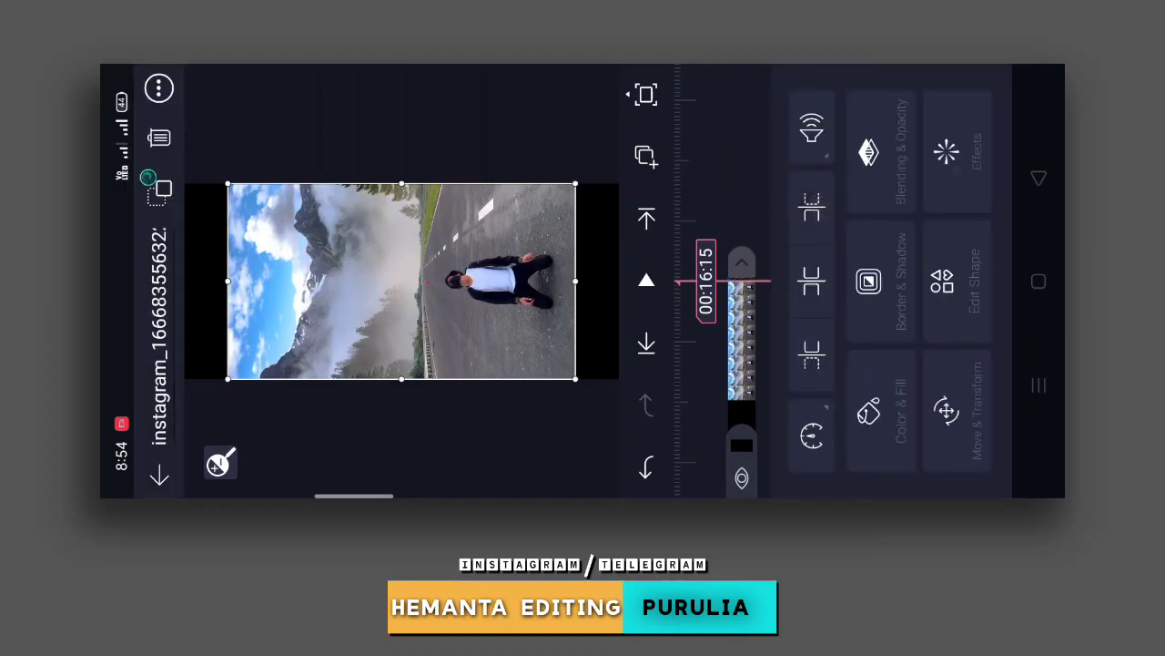
left_click(812, 127)
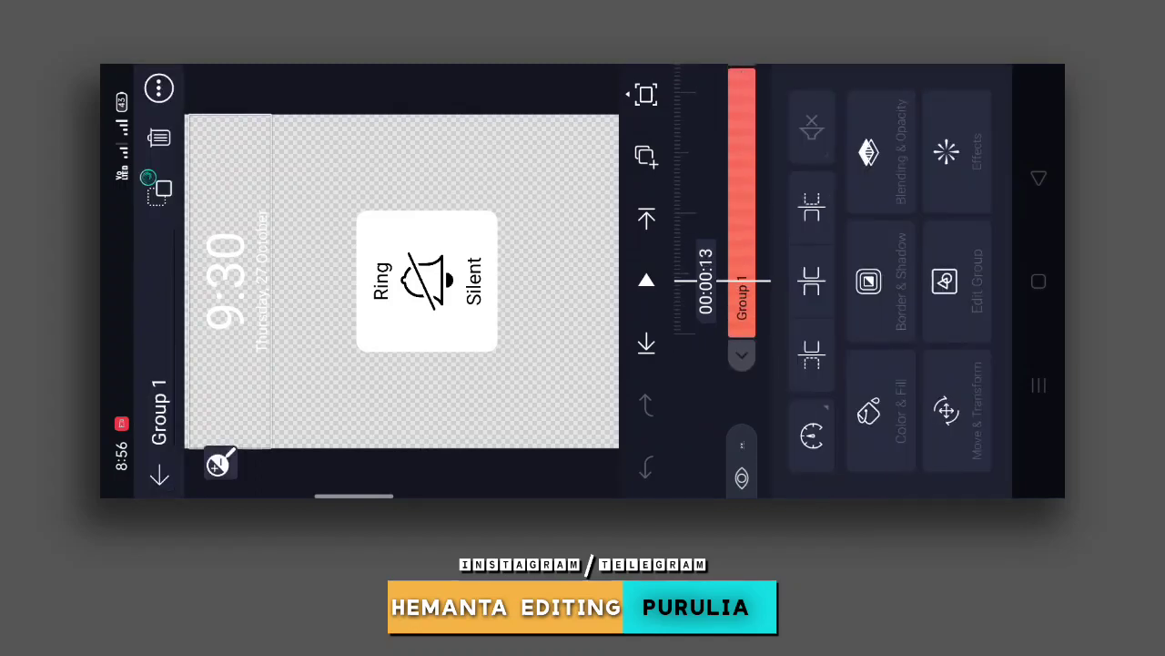
Step: Look inside Group 1, back out to the projects and switch to the Shake Effect Hemanta Editing project
left_click(958, 281)
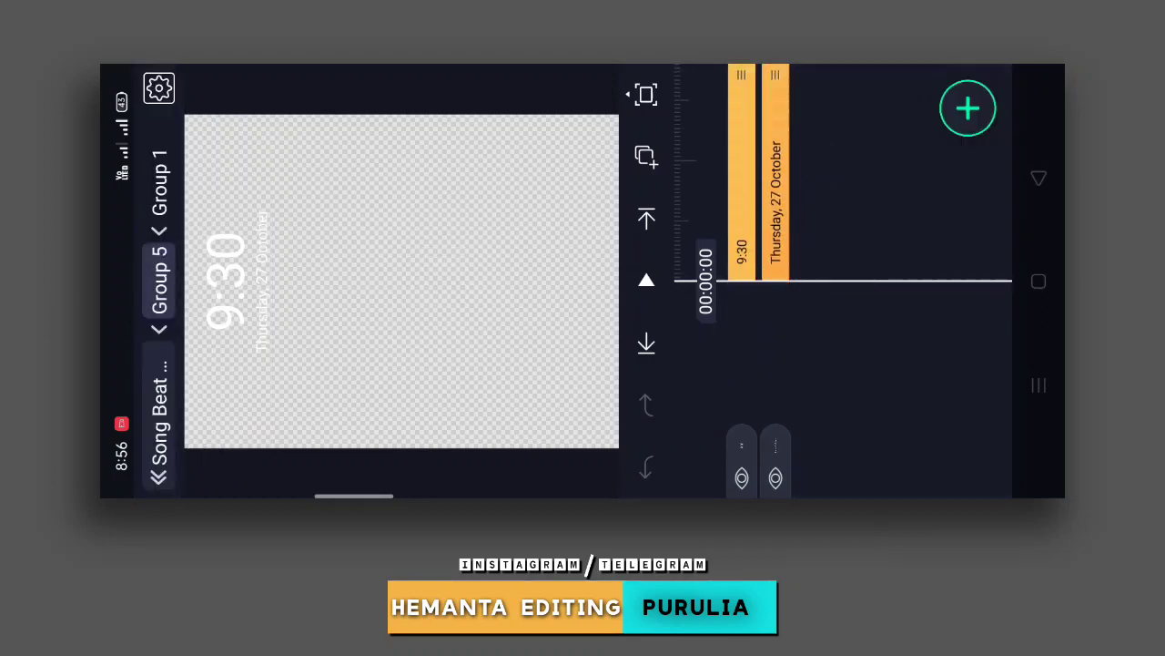
left_click(774, 182)
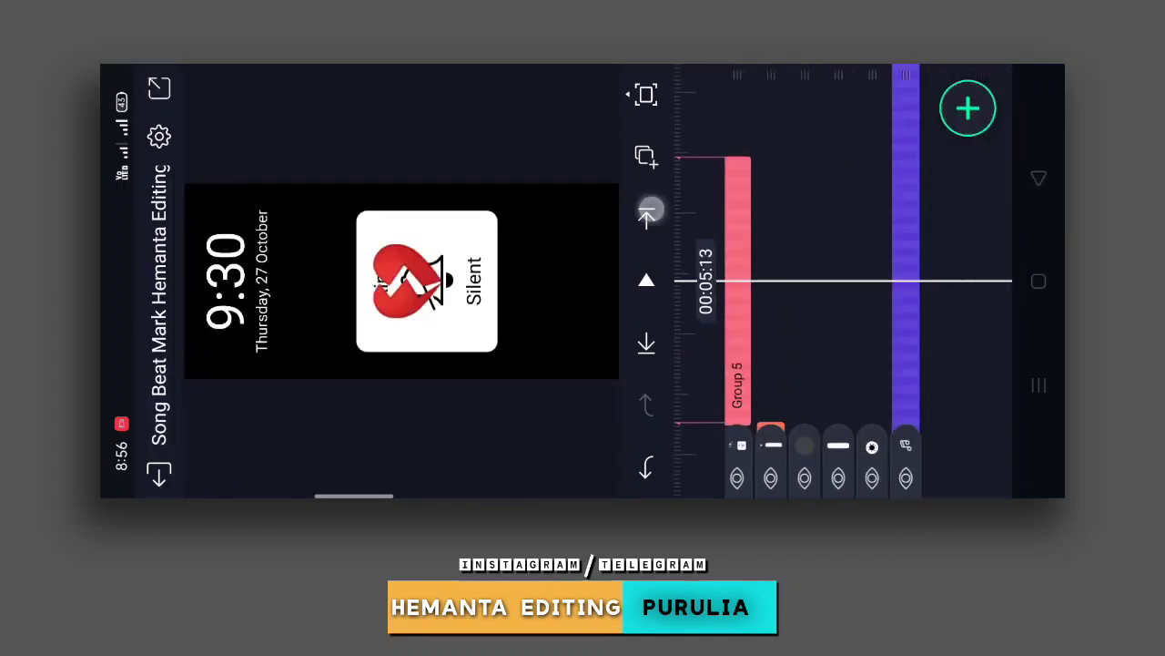
scroll("right", 3)
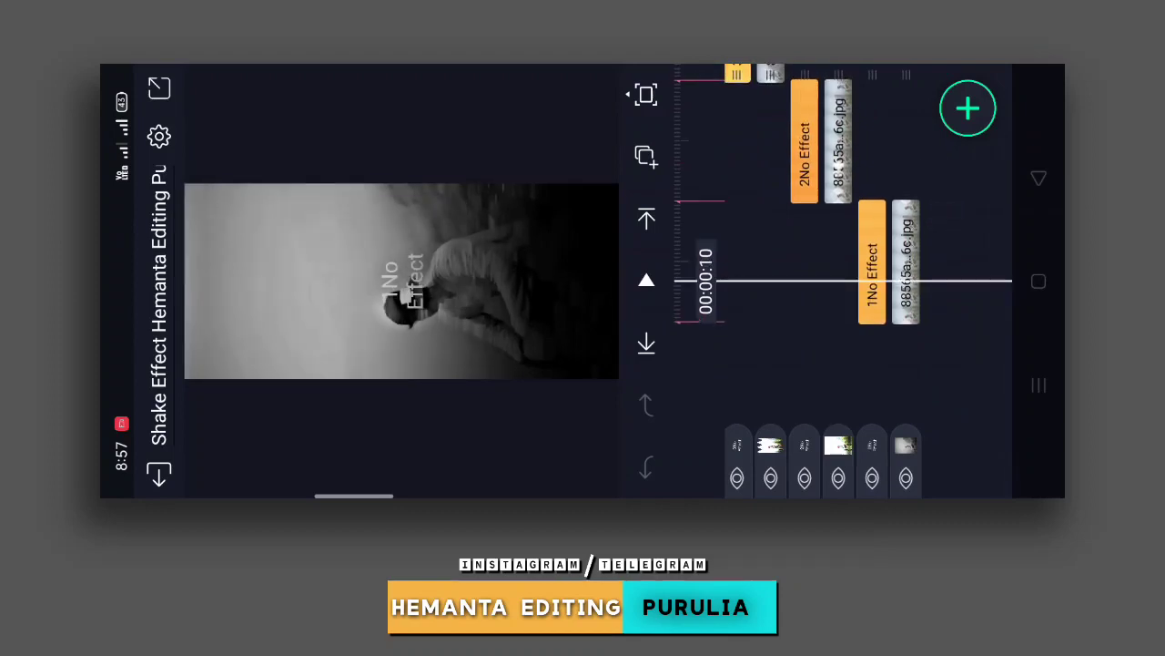
Step: Exit the Shake Effect project and reopen Song Beat Mark Hemanta Editing from the projects list
left_click(901, 264)
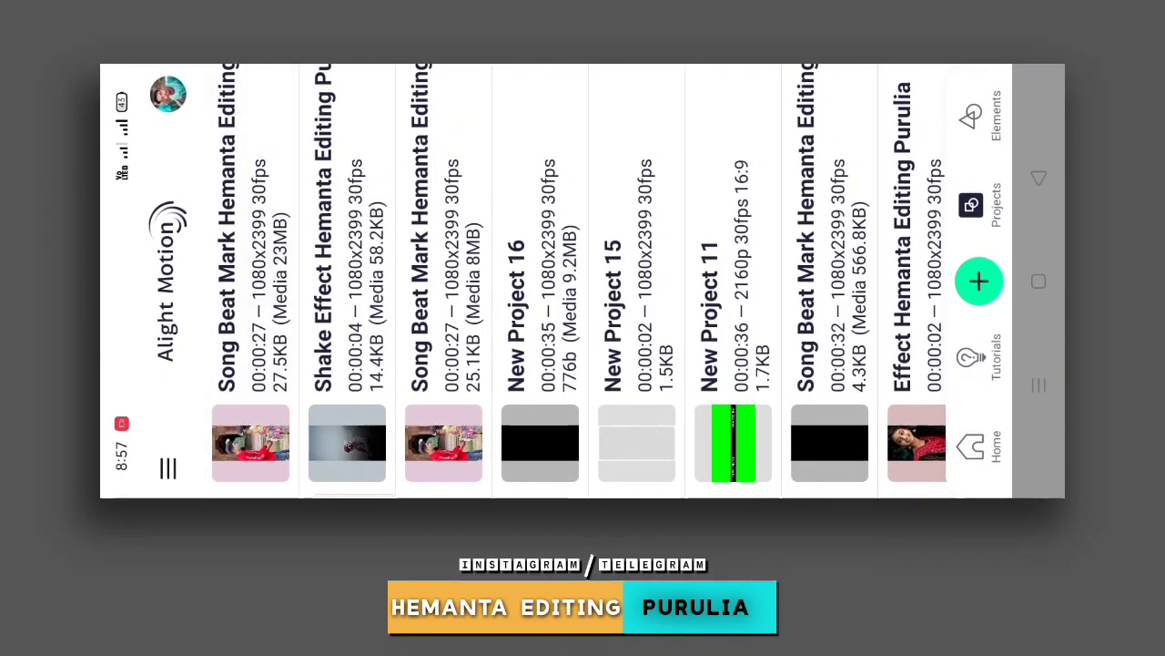
left_click(251, 444)
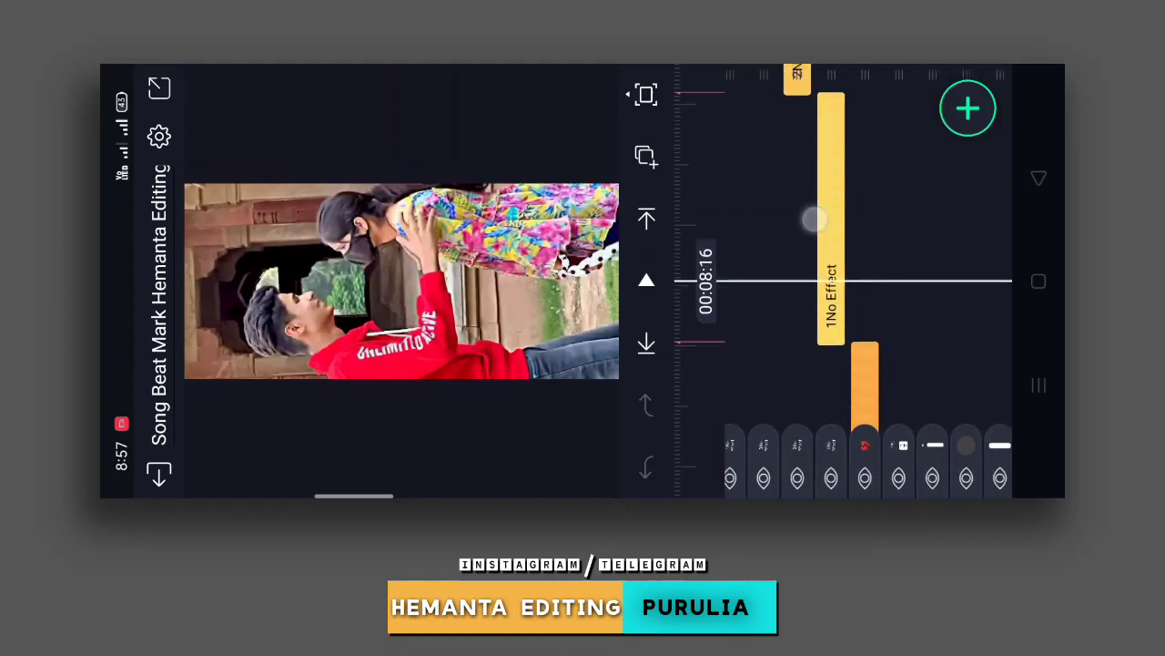
Step: Paste the copied effects onto the couple video clip through its Effects menu
left_click_drag(816, 219, 856, 244)
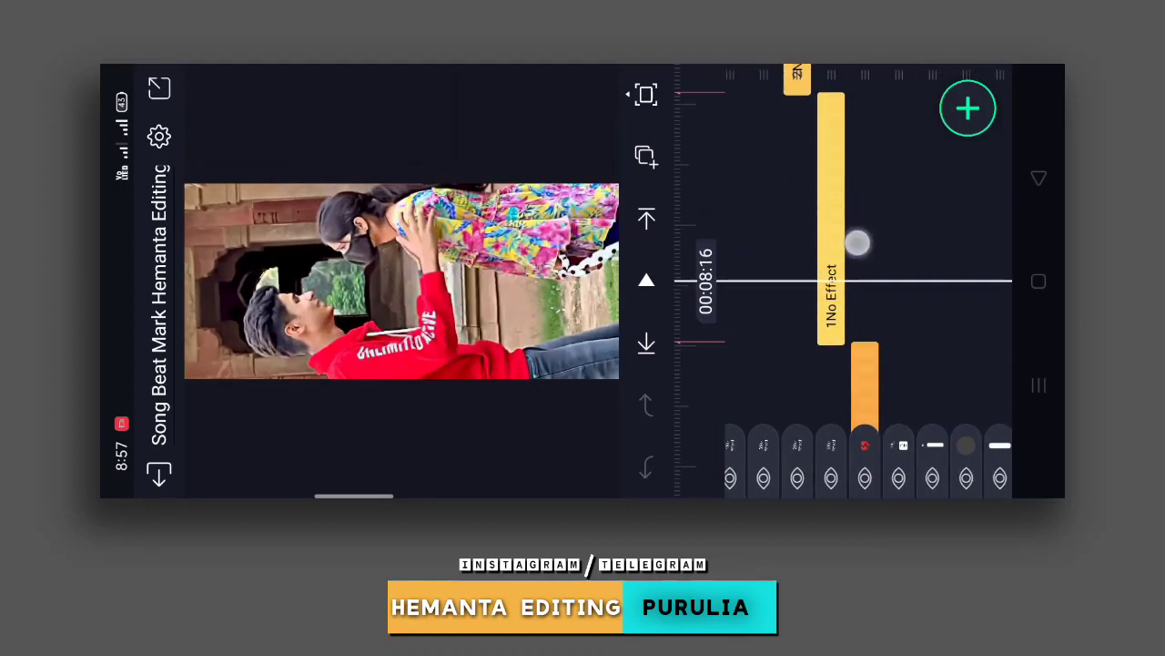
left_click(829, 209)
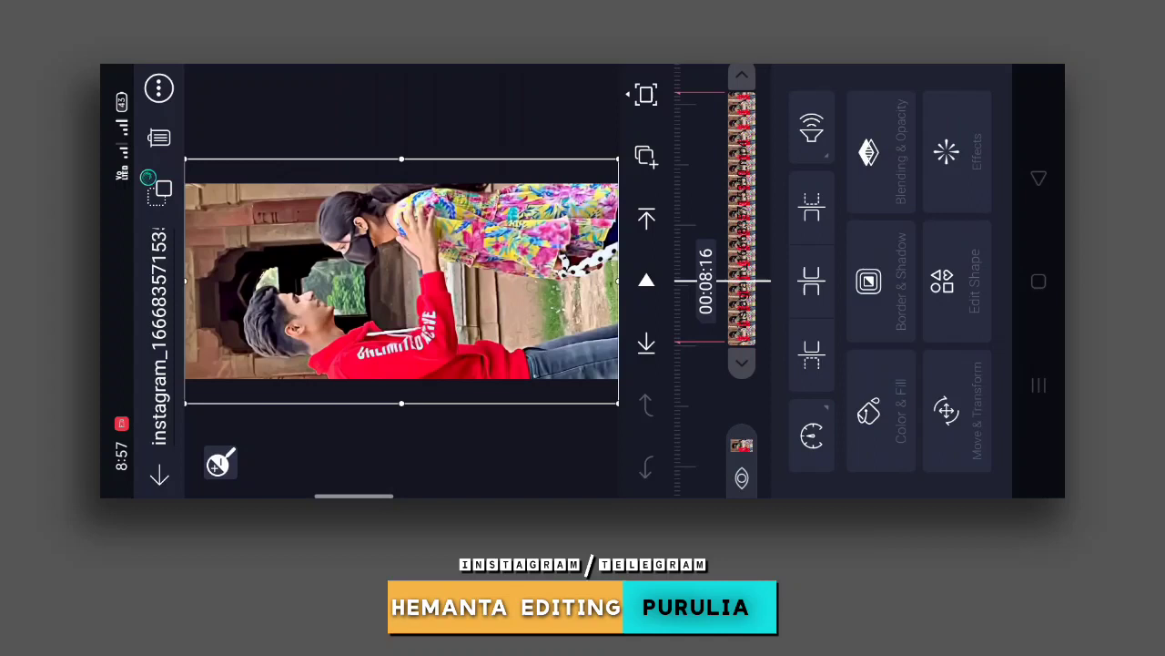
left_click(947, 151)
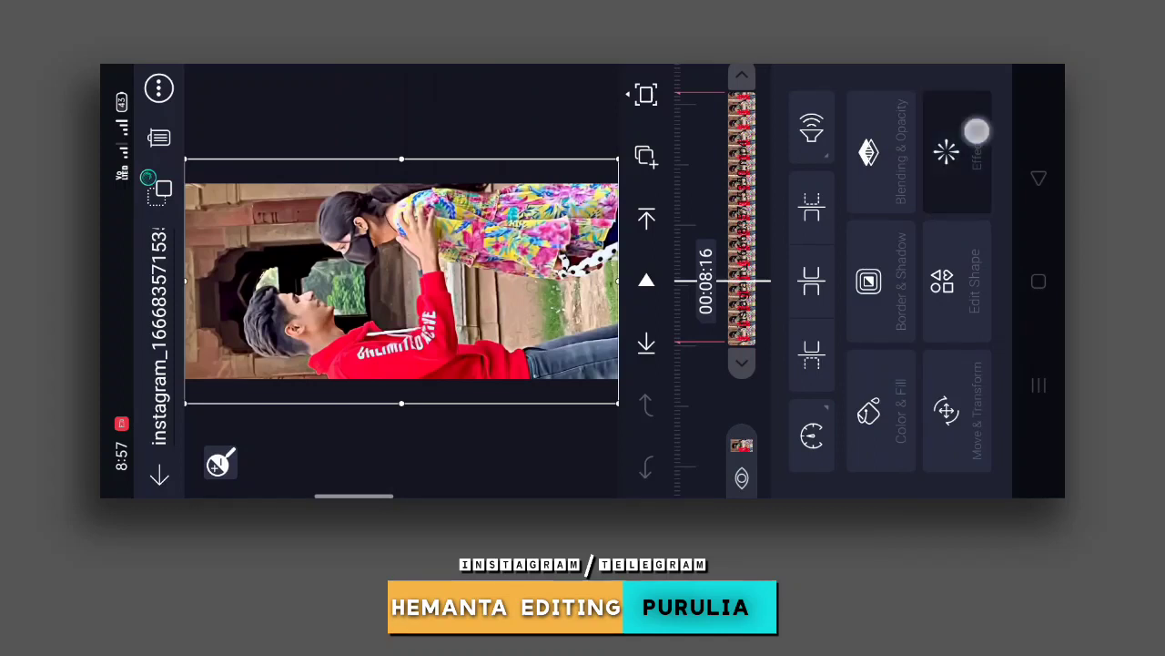
left_click(958, 150)
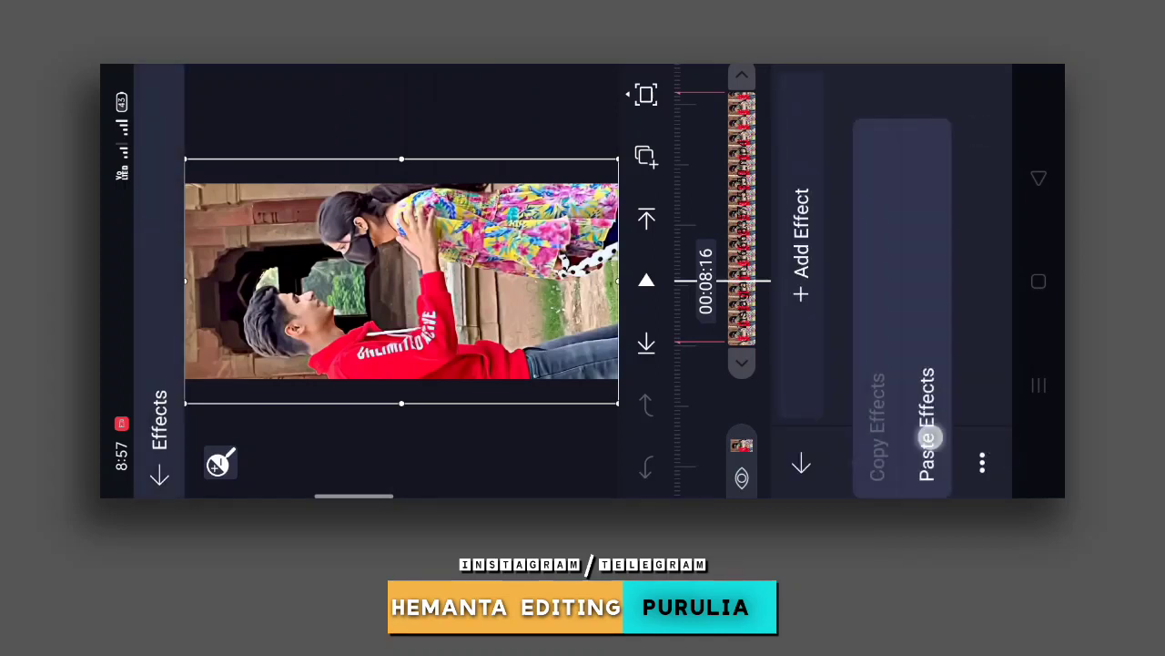
left_click(925, 419)
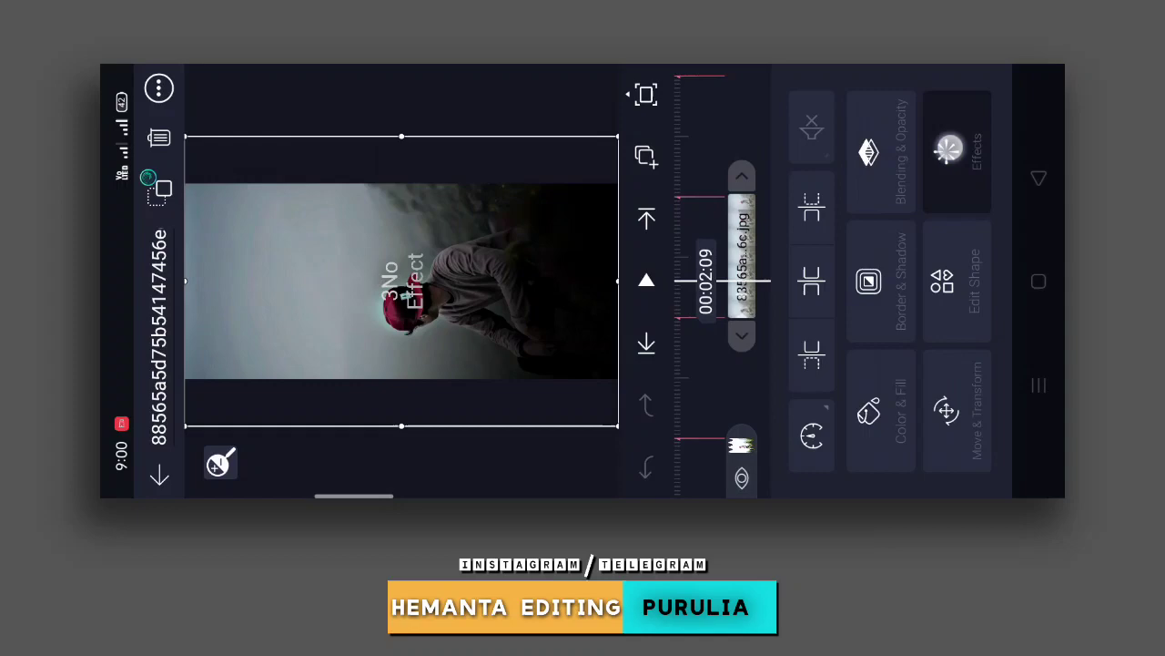
left_click(958, 150)
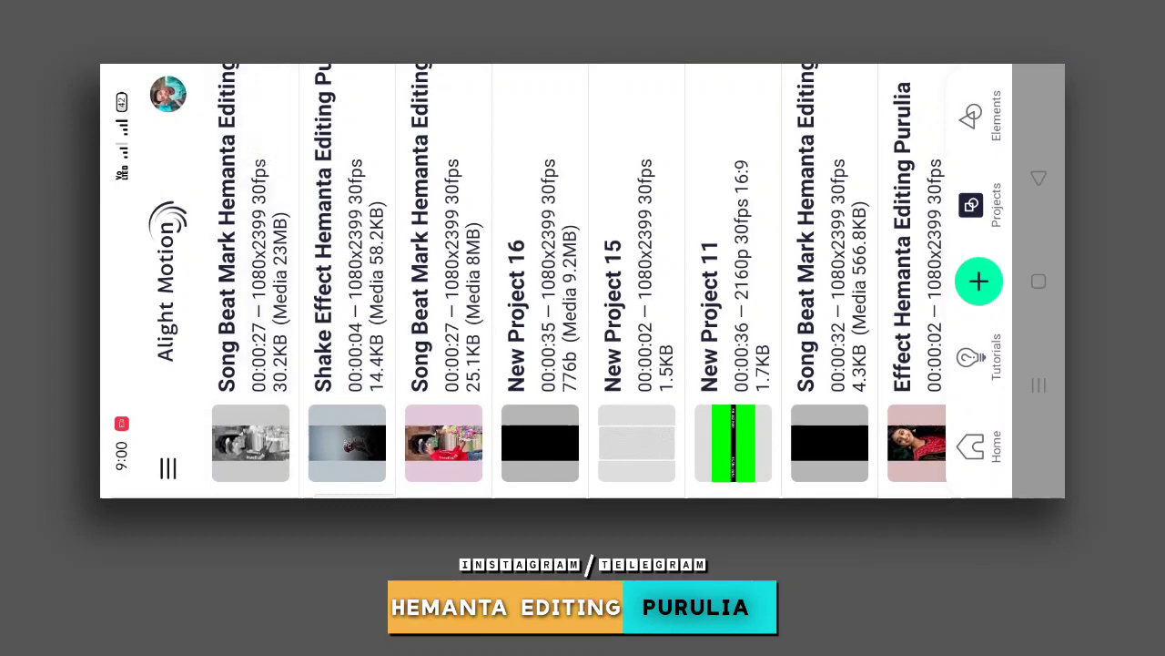
Step: Switch from the editor back to the saved projects, landing on the Shake Effect project
left_click(252, 444)
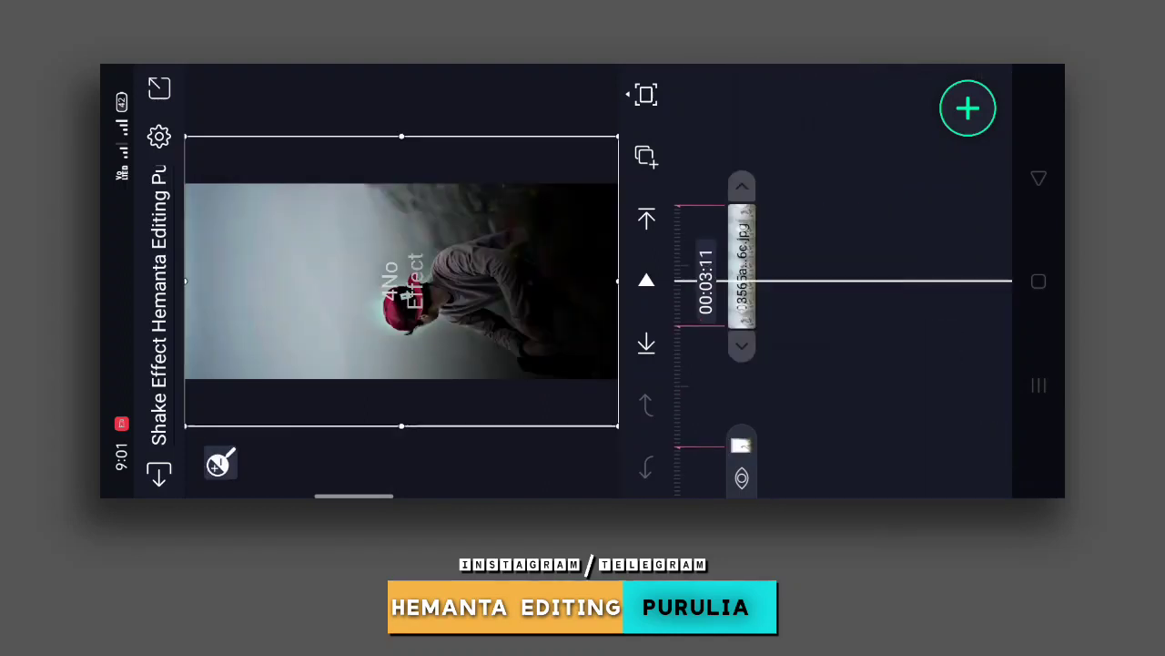
Step: Copy the Shake Effect clip's effects and bring them to the instagram clip in Song Beat Mark
left_click(969, 109)
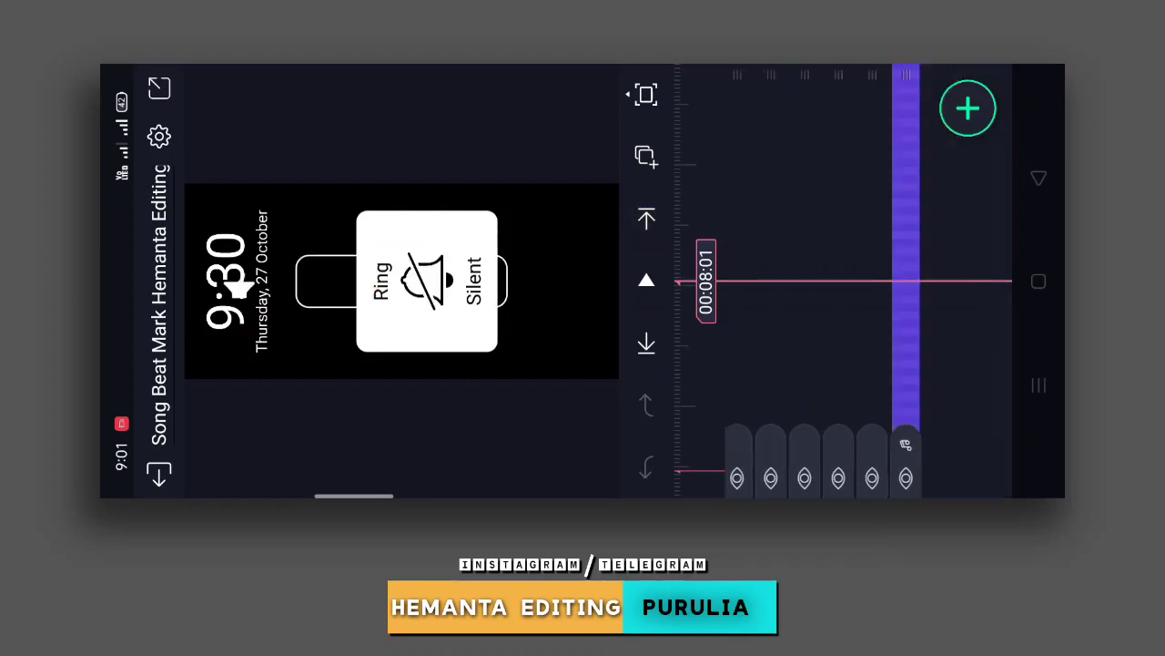
left_click(645, 218)
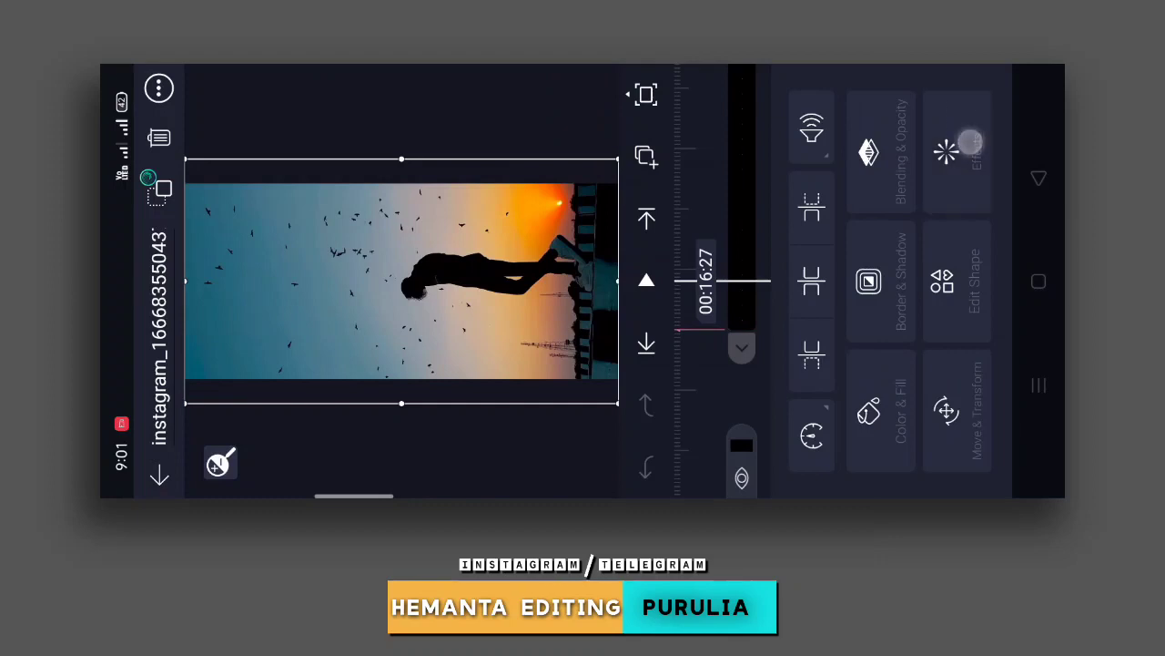
left_click(958, 149)
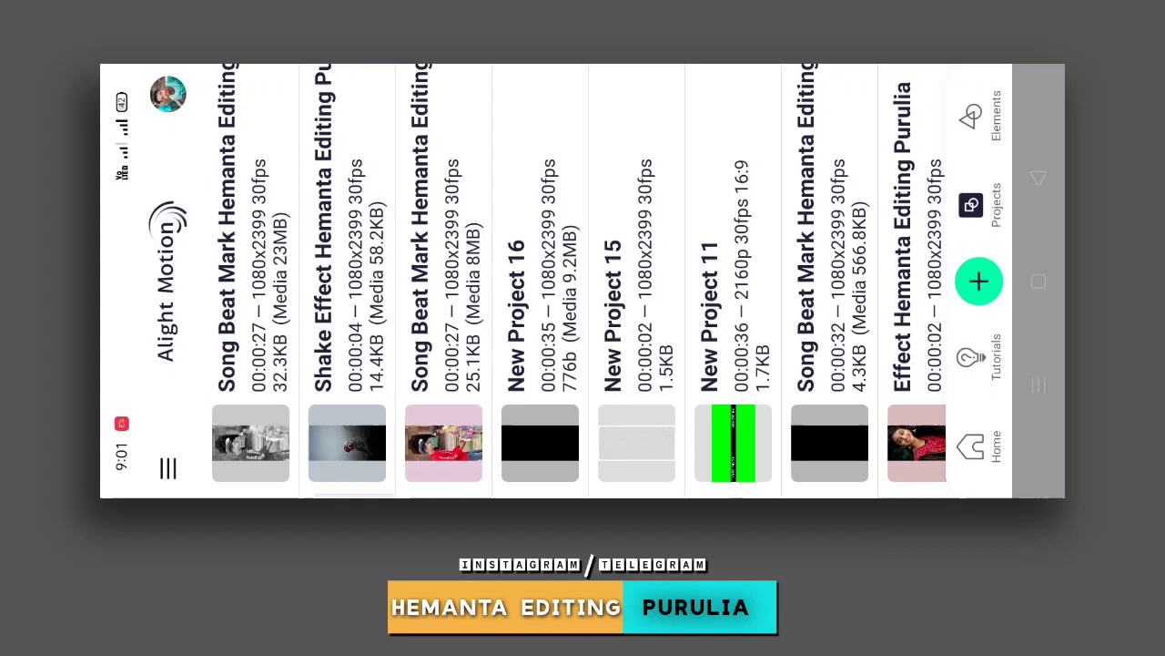
Step: Scroll the projects list and reopen the top Song Beat Mark project, now saved at 33.8KB
scroll("left", 3)
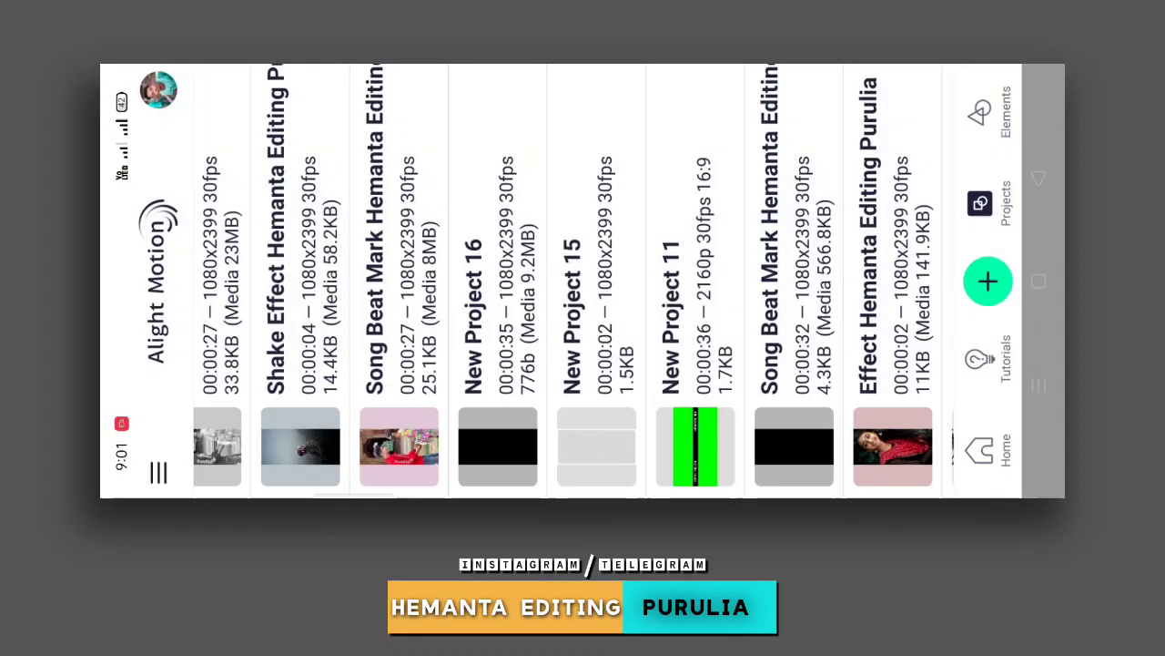
scroll("left", 3)
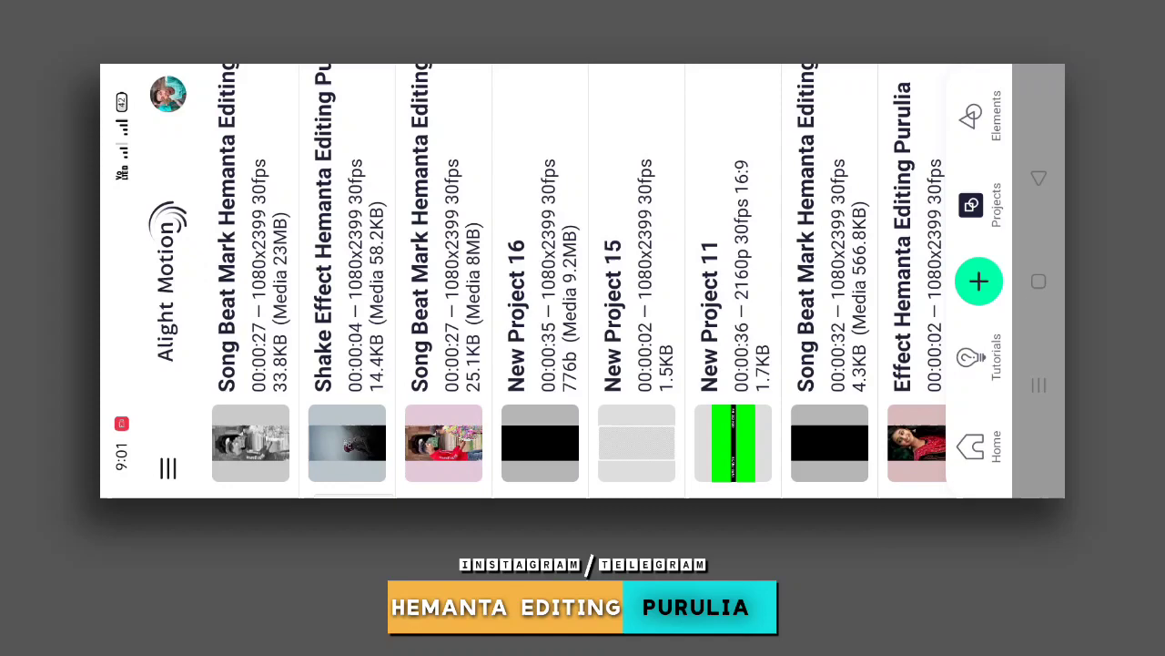
left_click(251, 442)
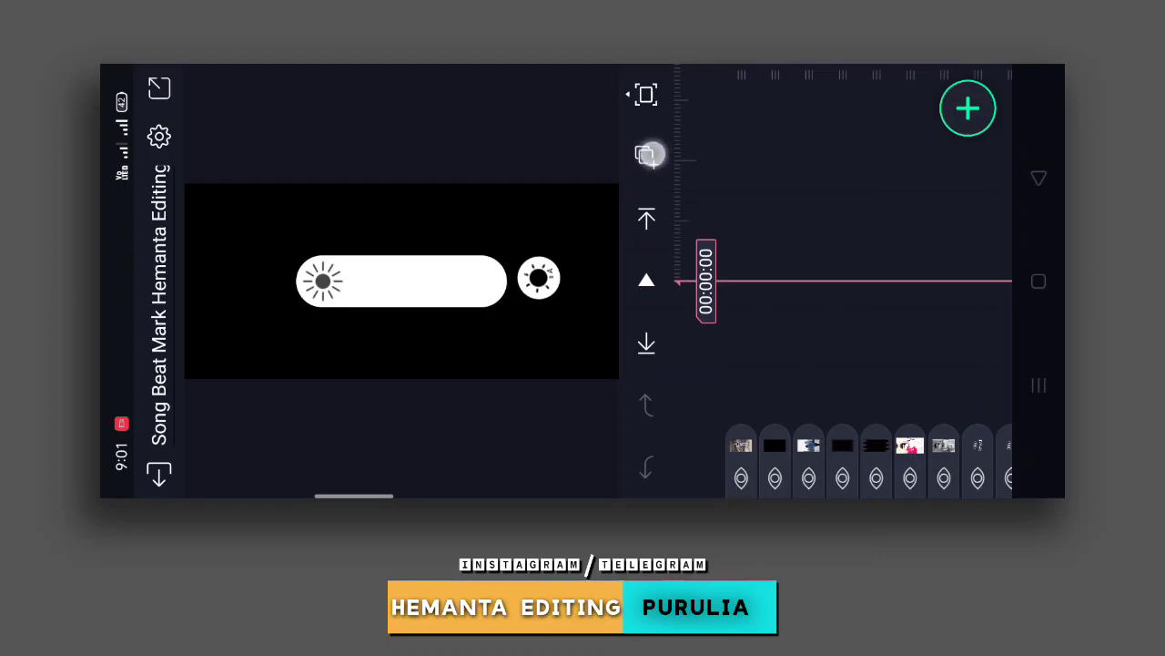
Step: Group Rectangle 2 with the other rectangle layers into Group 2 for the glitch look
left_click(646, 153)
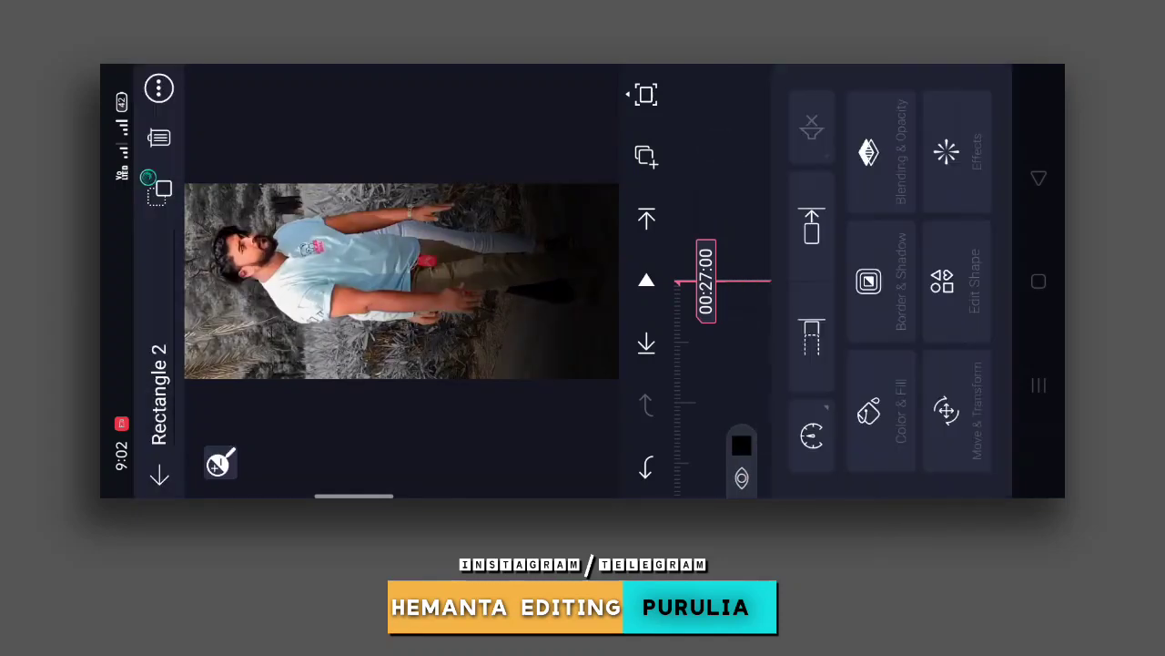
left_click(812, 344)
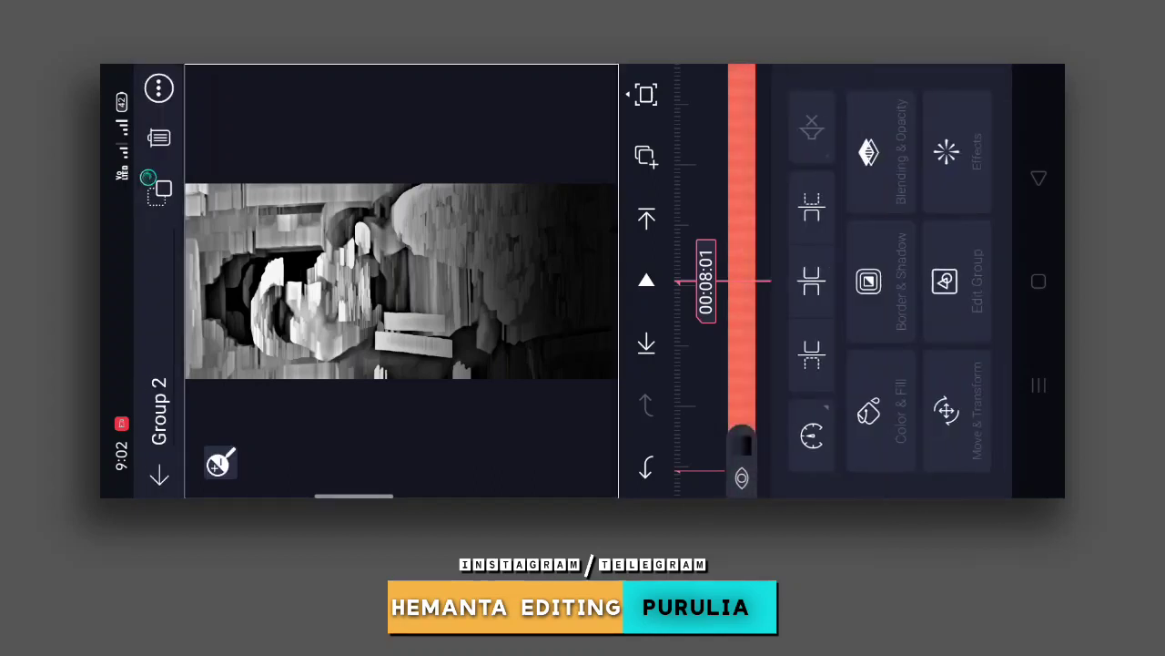
left_click(810, 355)
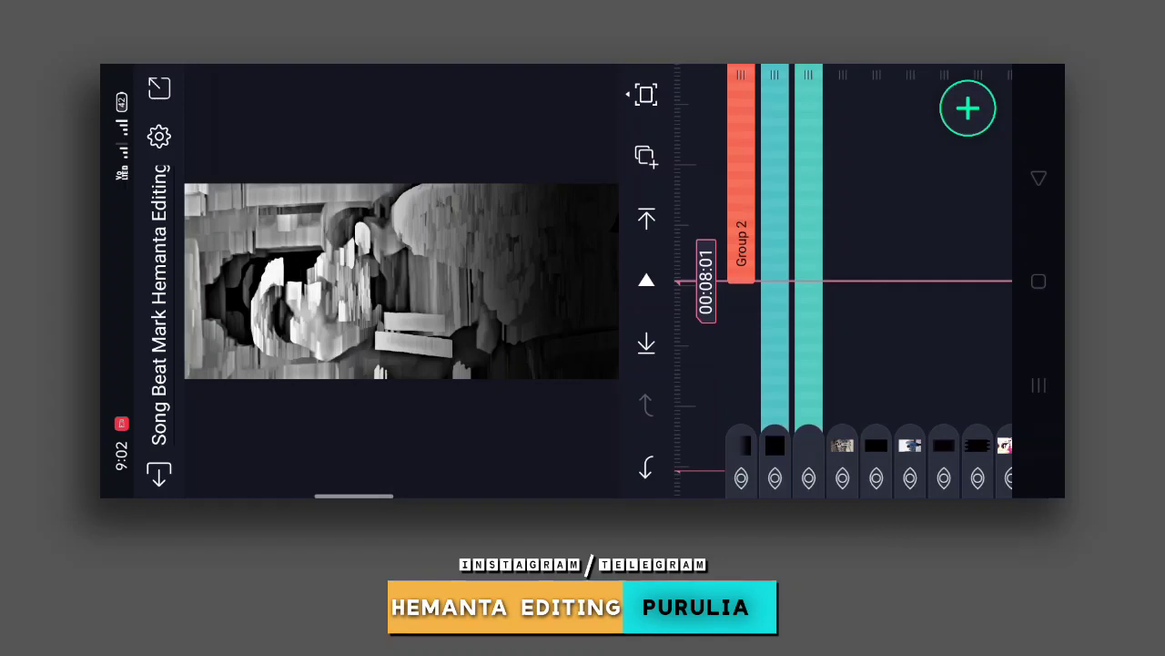
left_click(967, 109)
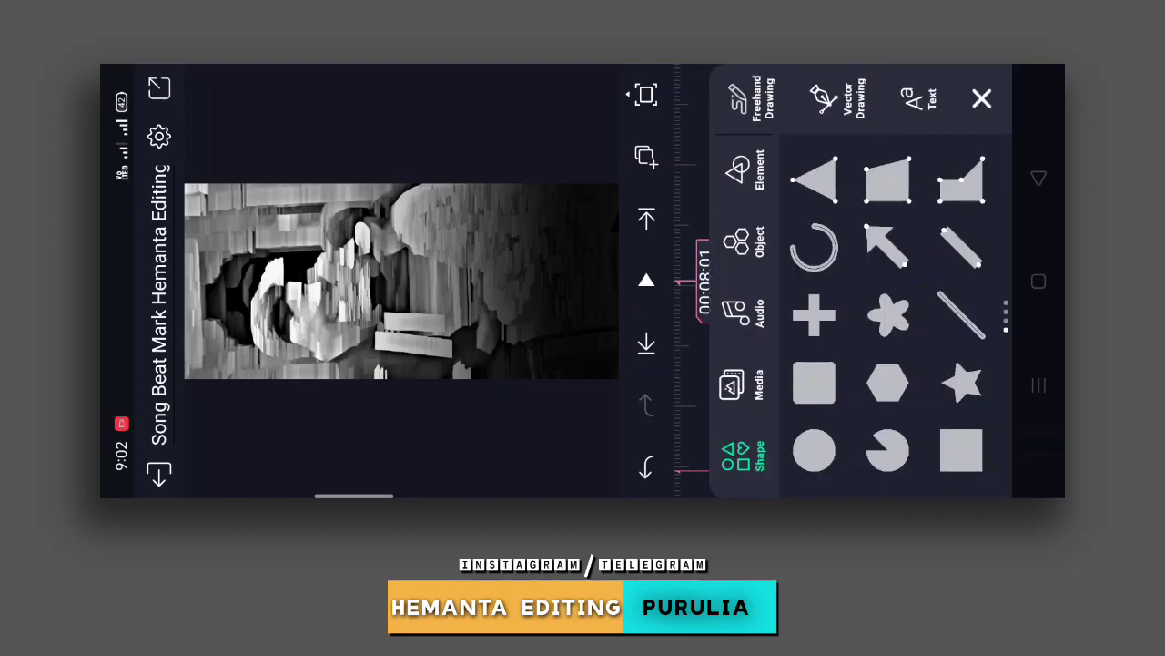
Step: Add the Broken logo PNG from Media as a layer over the glitch clip
left_click(757, 382)
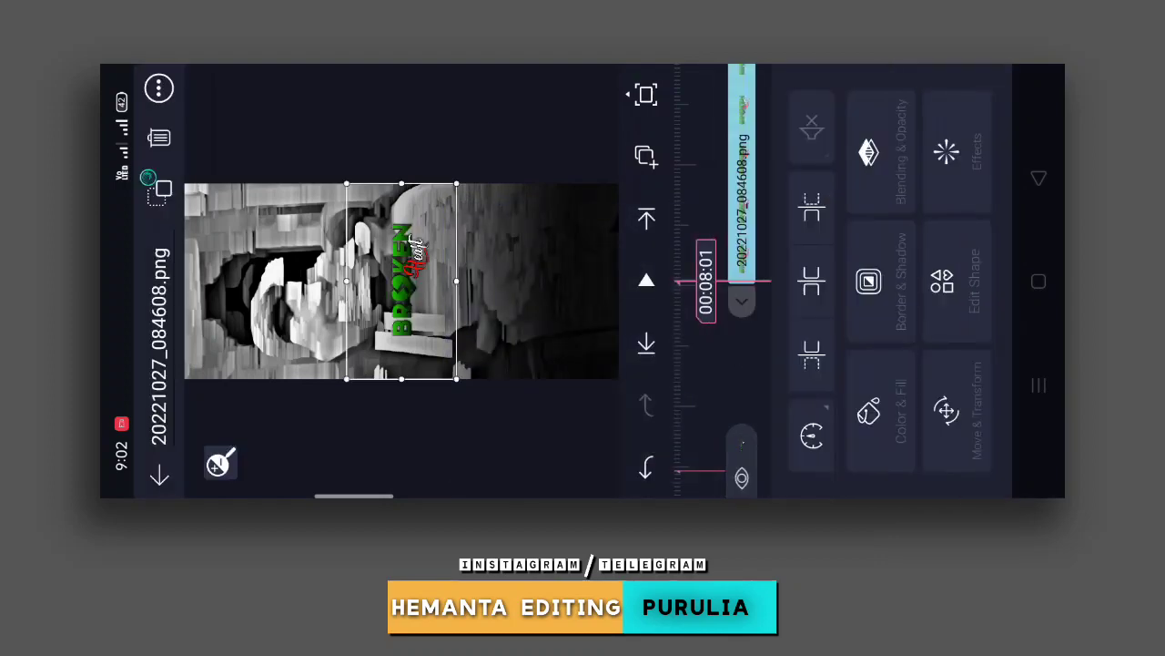
left_click(947, 411)
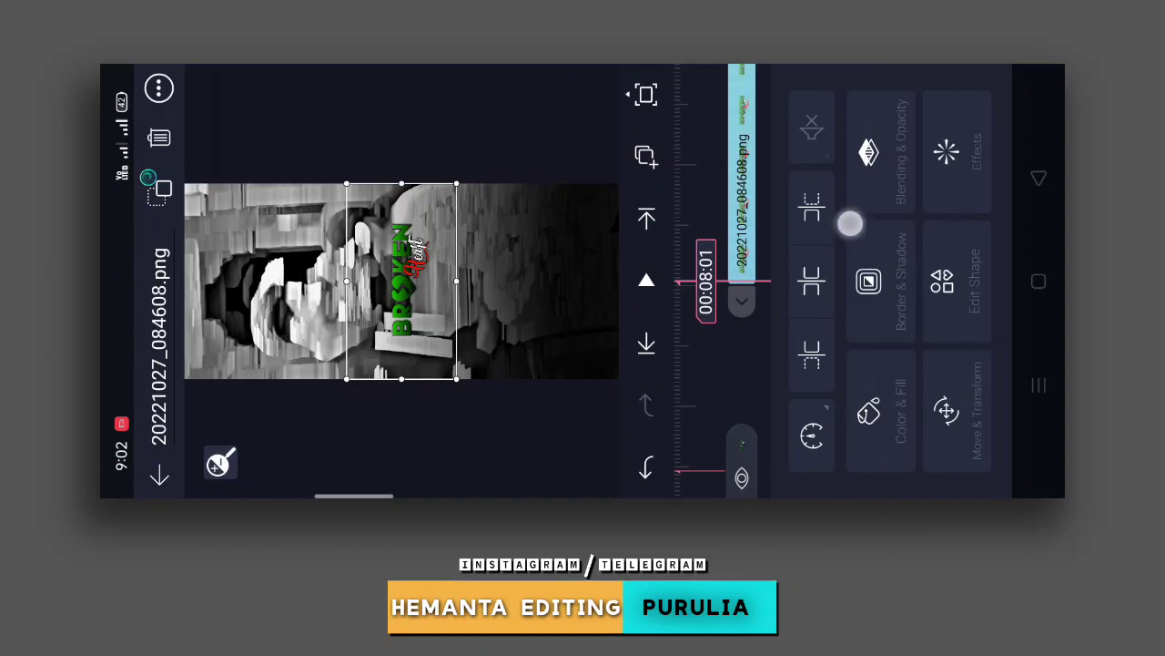
left_click(958, 412)
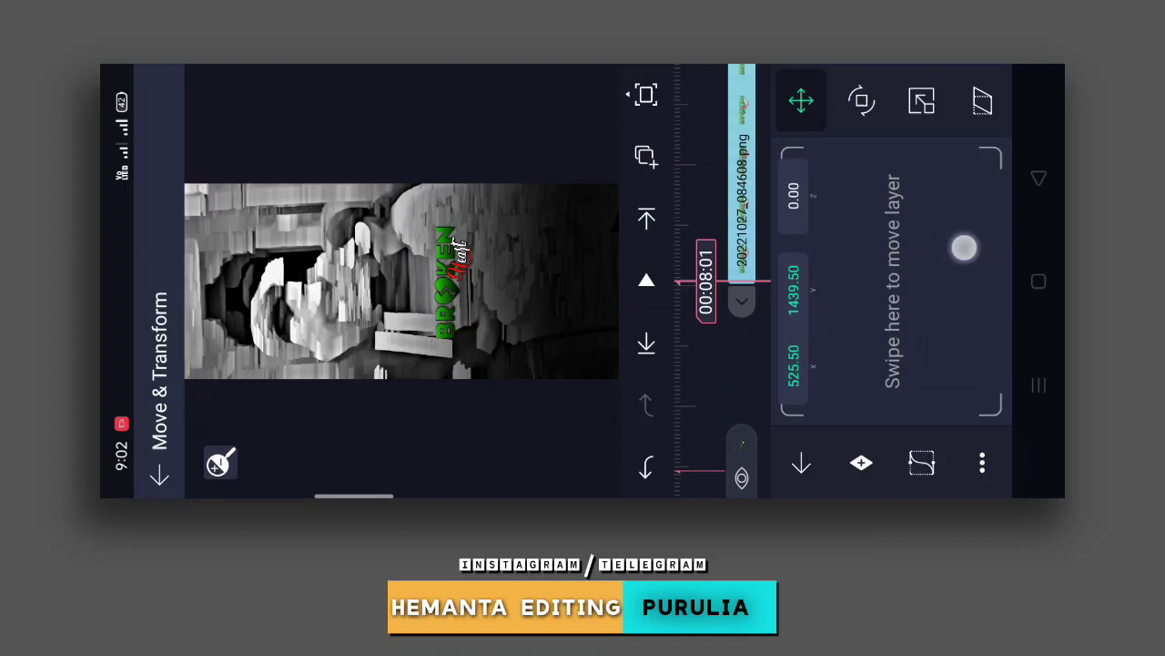
Step: Move the logo layer toward the right edge of the frame
left_click_drag(964, 248, 995, 255)
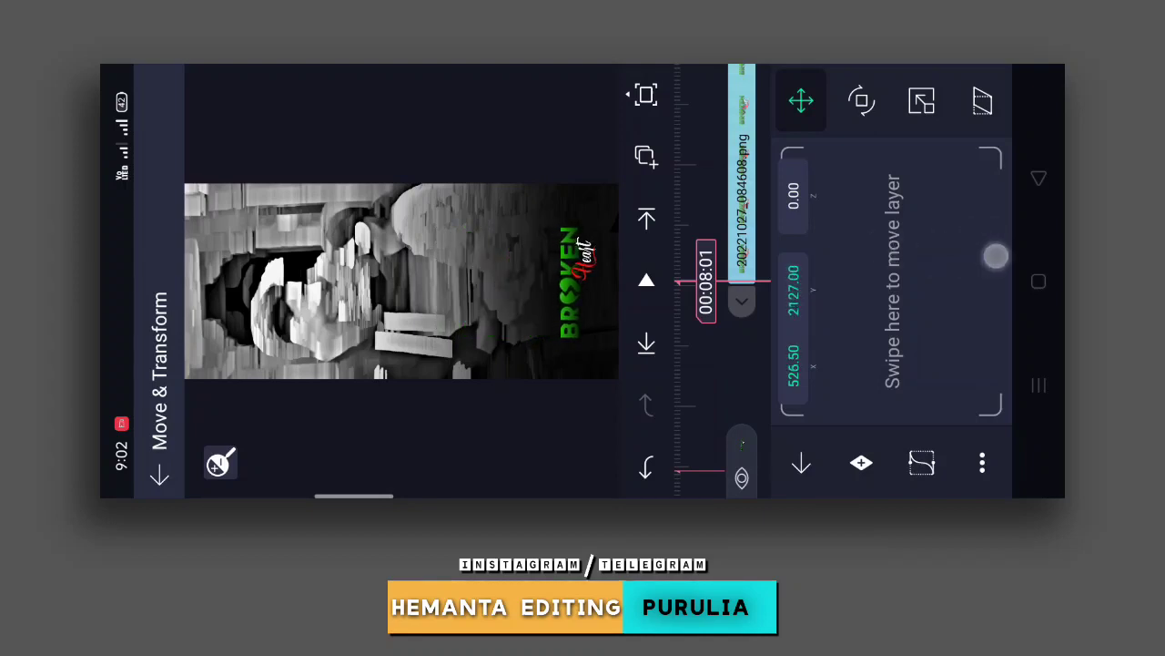
left_click_drag(995, 255, 860, 241)
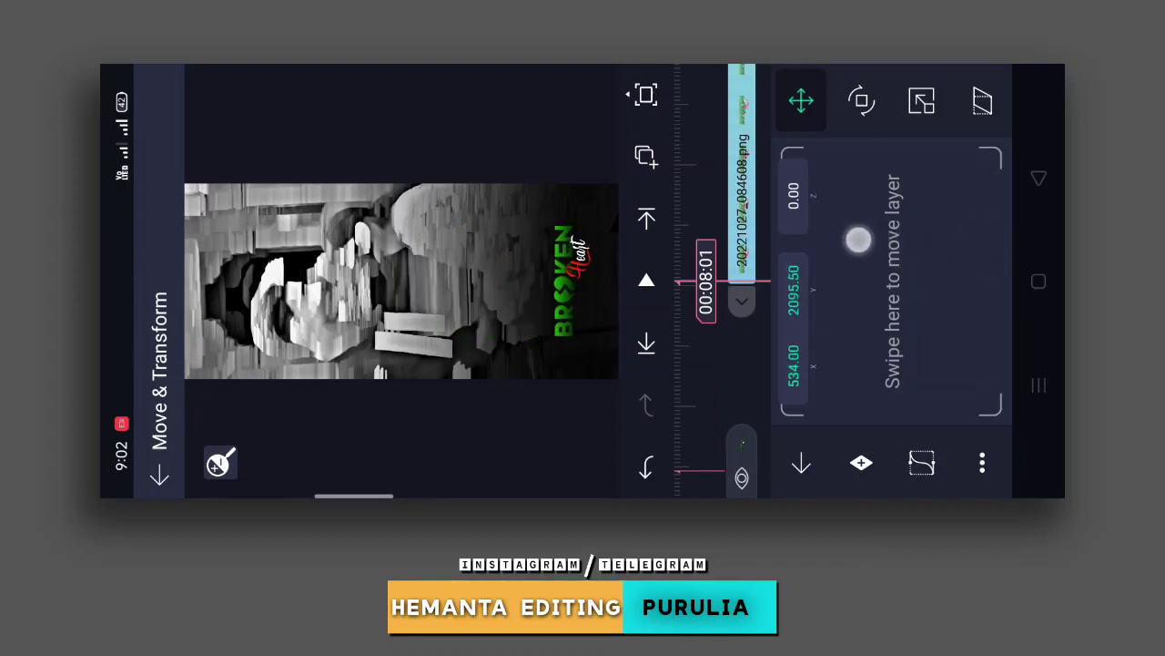
left_click_drag(859, 240, 878, 288)
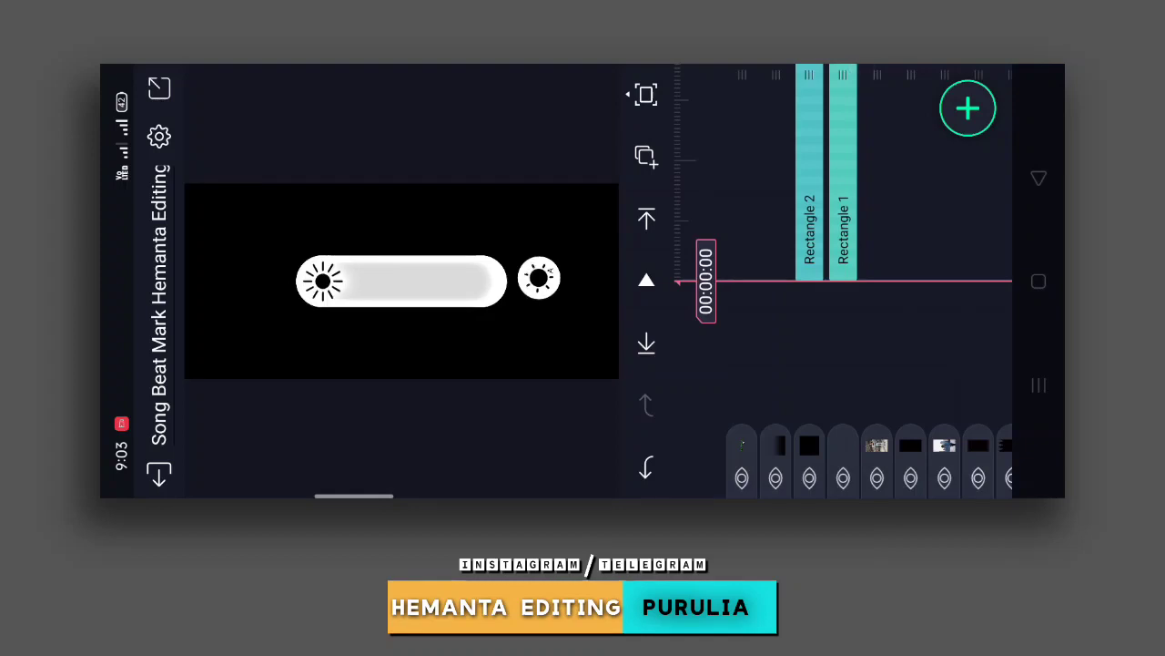
Step: Add the brightness-slider PNG at 00:00 and bring up its Scale settings
left_click(968, 109)
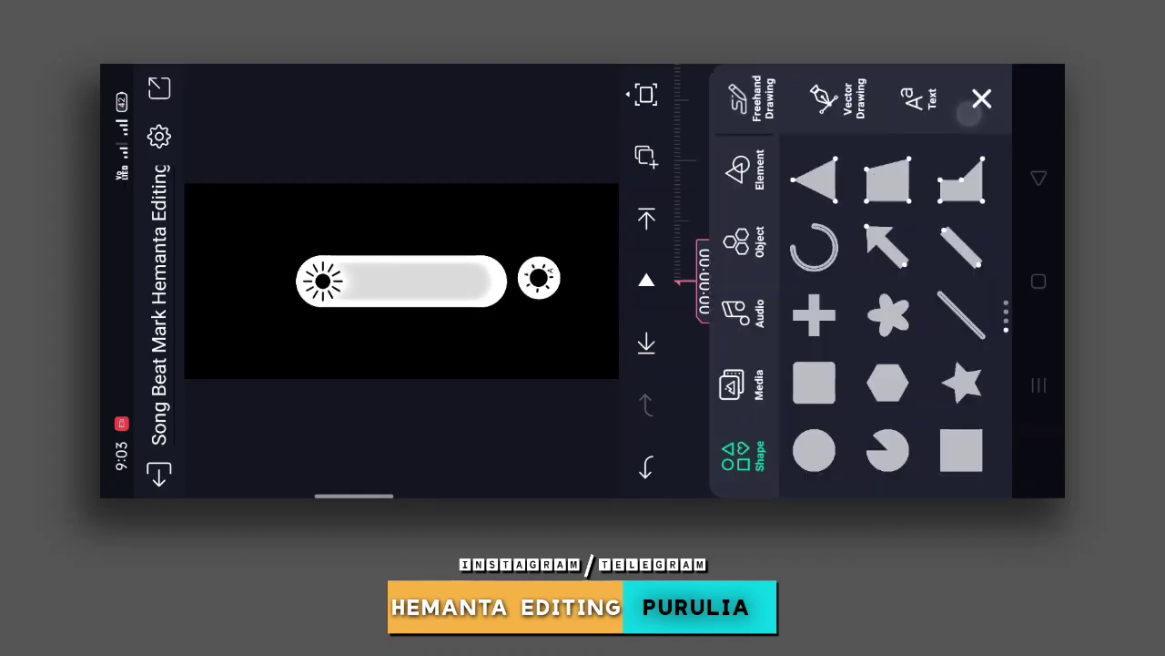
left_click(757, 383)
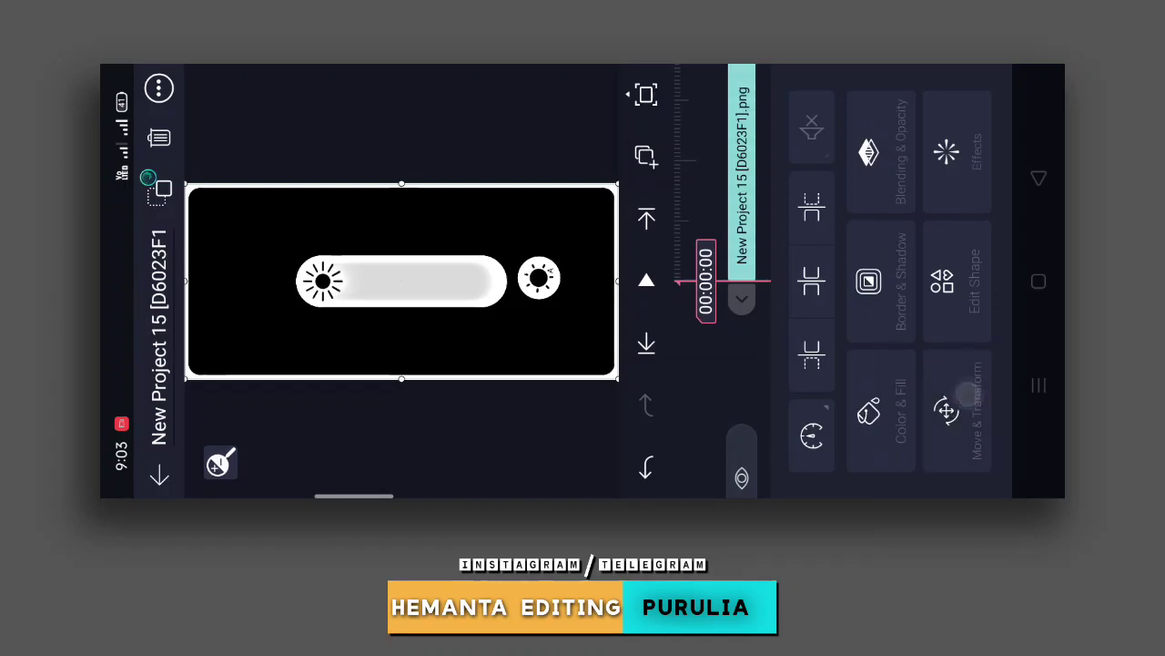
left_click(945, 411)
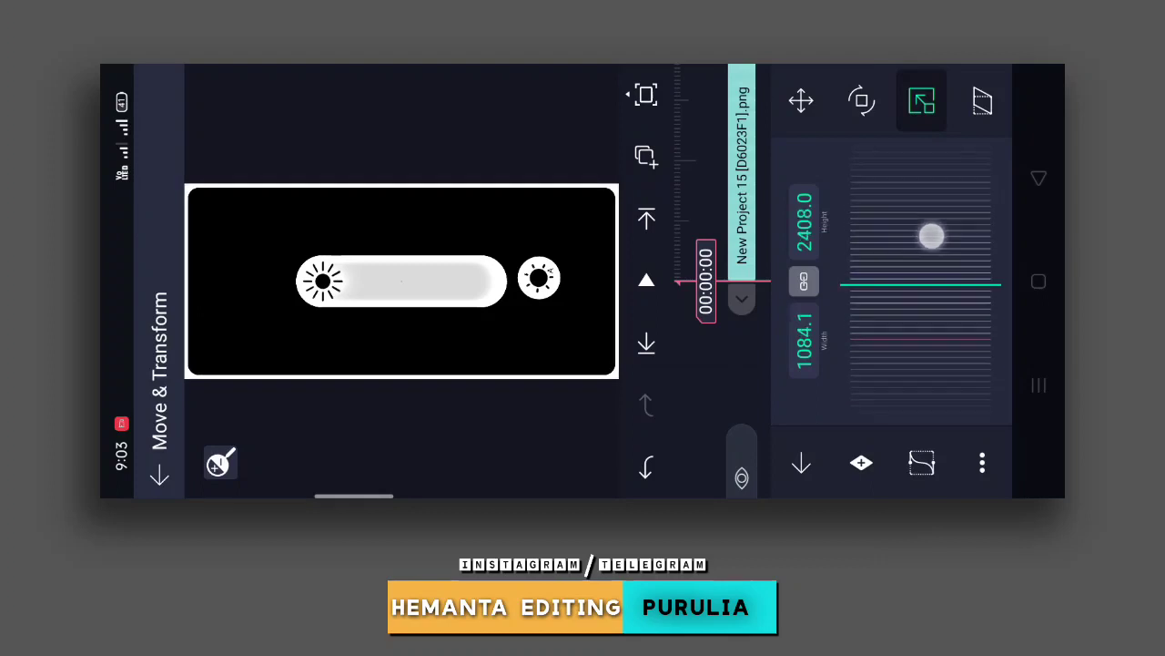